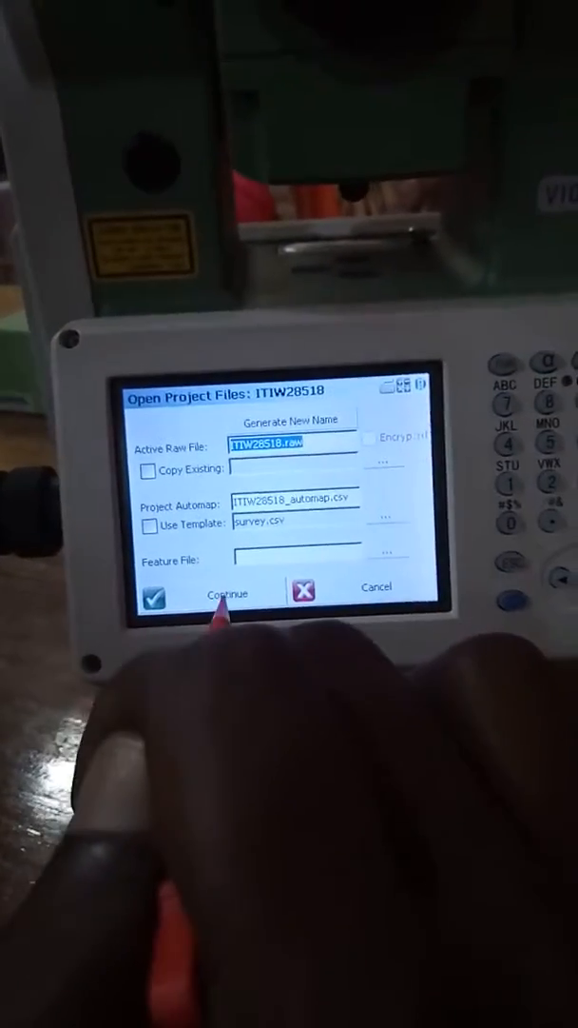
- Continue into project ITIW28518 and reuse the previously detected instrument setup
left_click(226, 594)
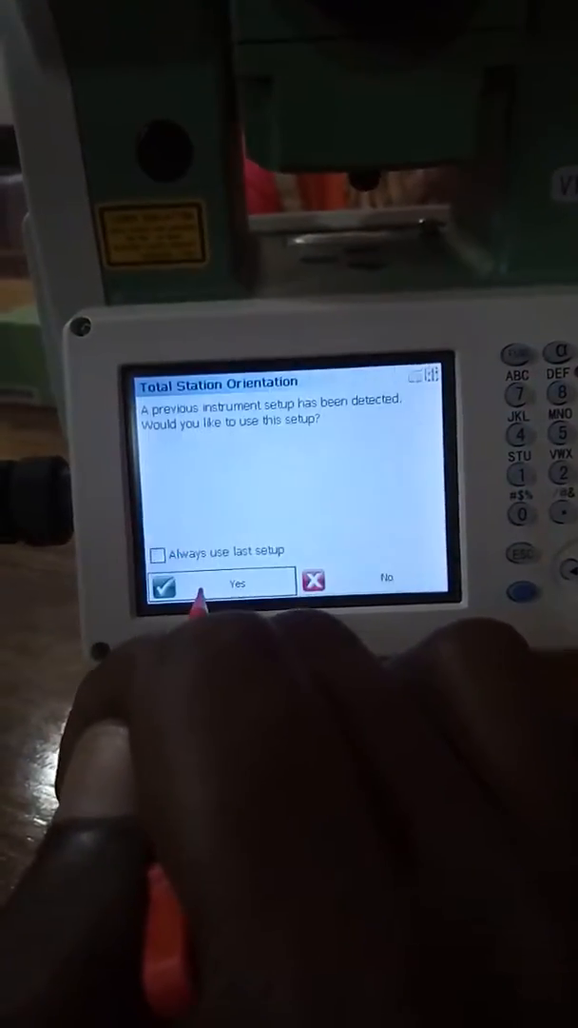
left_click(229, 582)
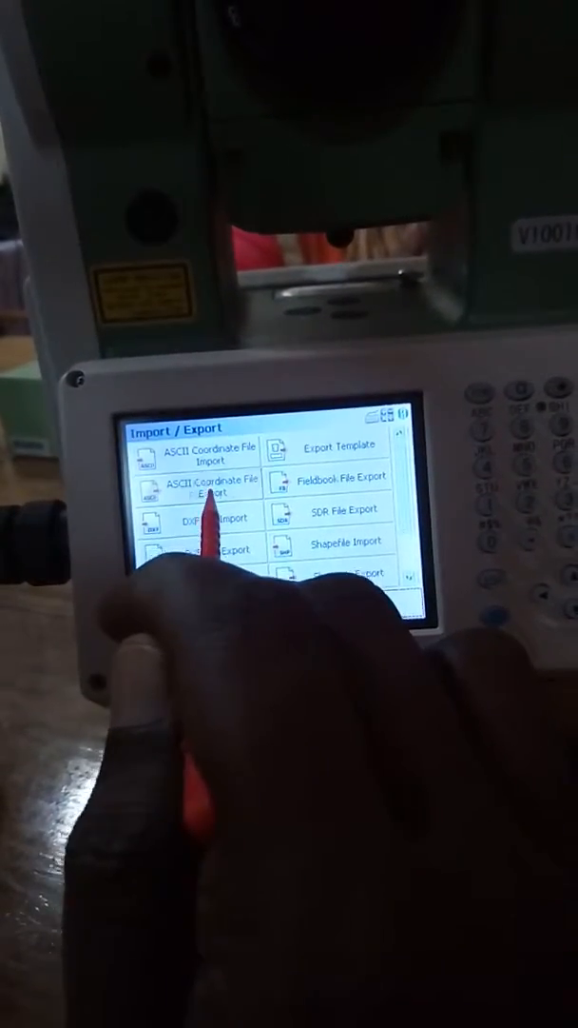
- Leave Import / Export and return to the ITIW28518 main menu
left_click(215, 488)
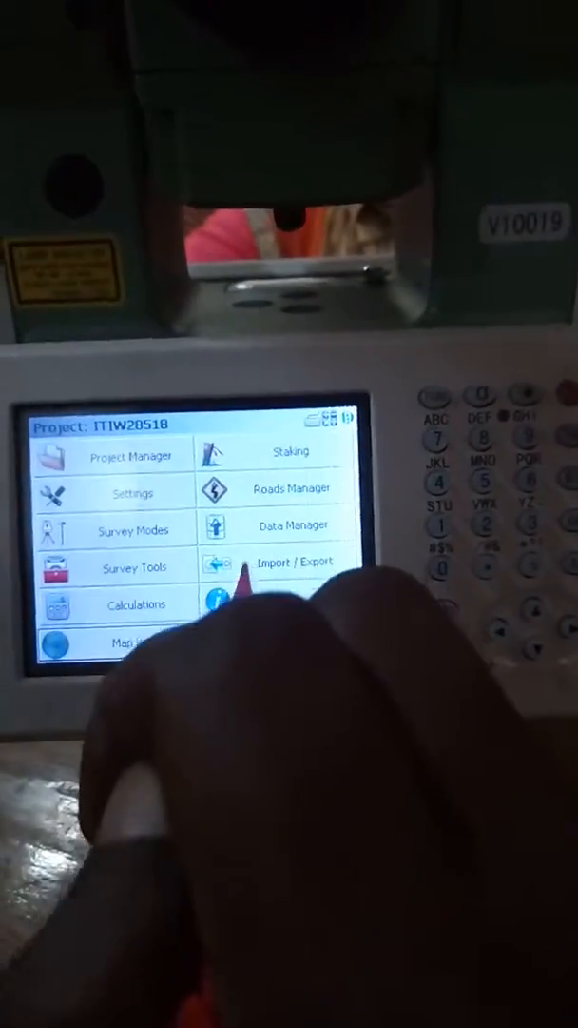
- Go into Import / Export to begin a DXF File Export named starting 'ITI'
left_click(300, 559)
type("ITI")
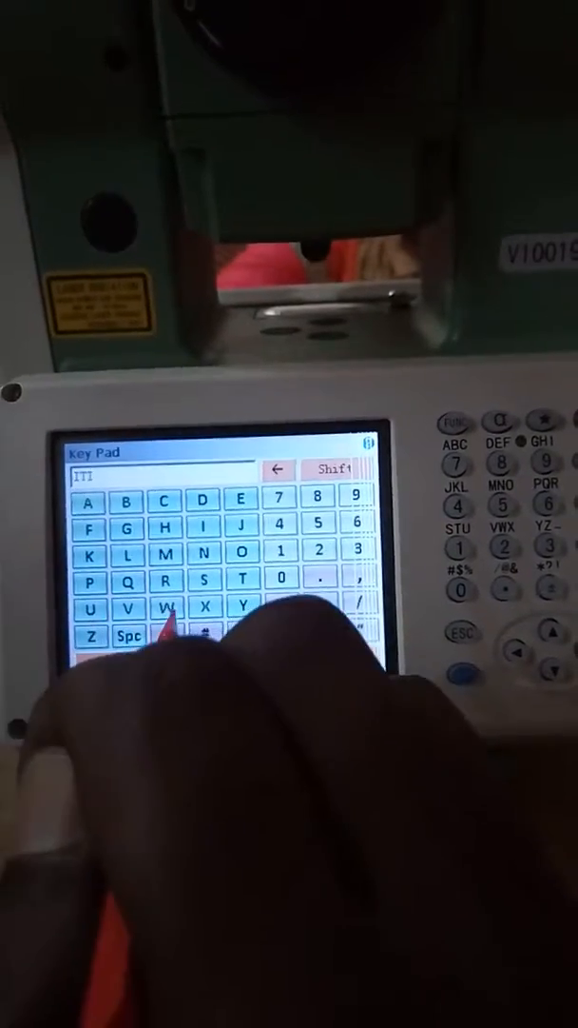
- Name the export ITIWCAD, confirm it, and acknowledge ITIWCAD.dxf saved to the project folder
left_click(167, 605)
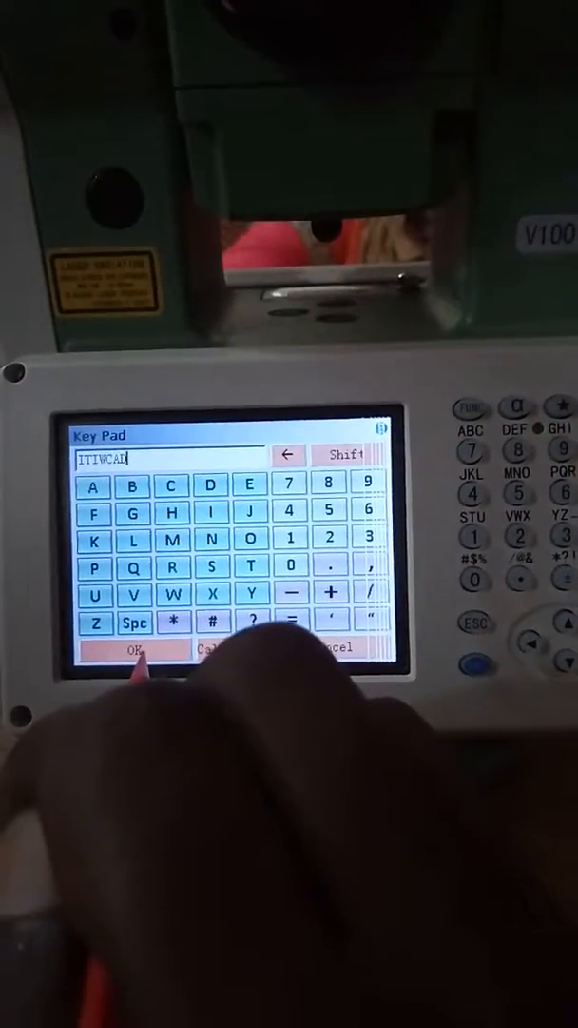
left_click(135, 651)
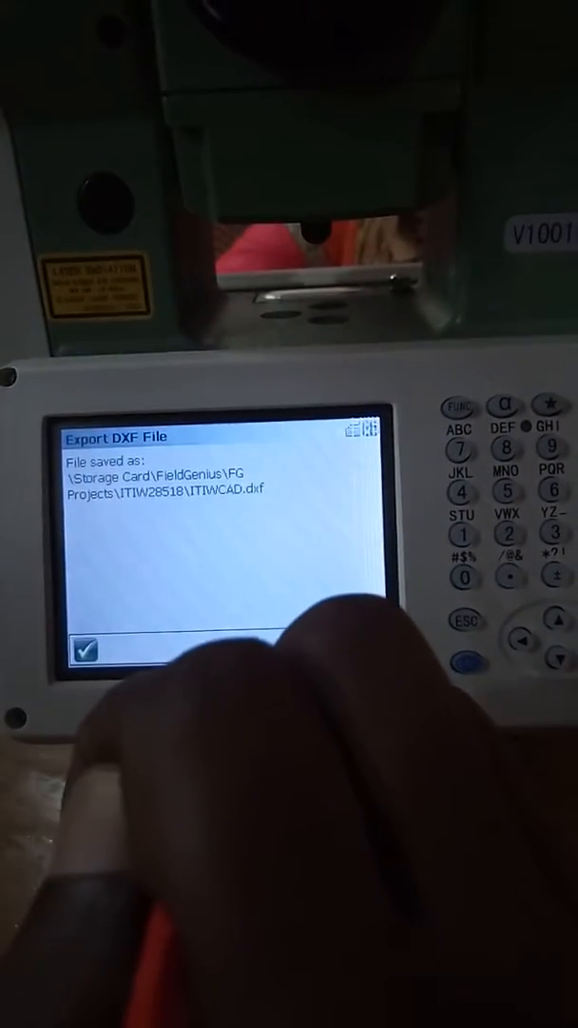
left_click(88, 643)
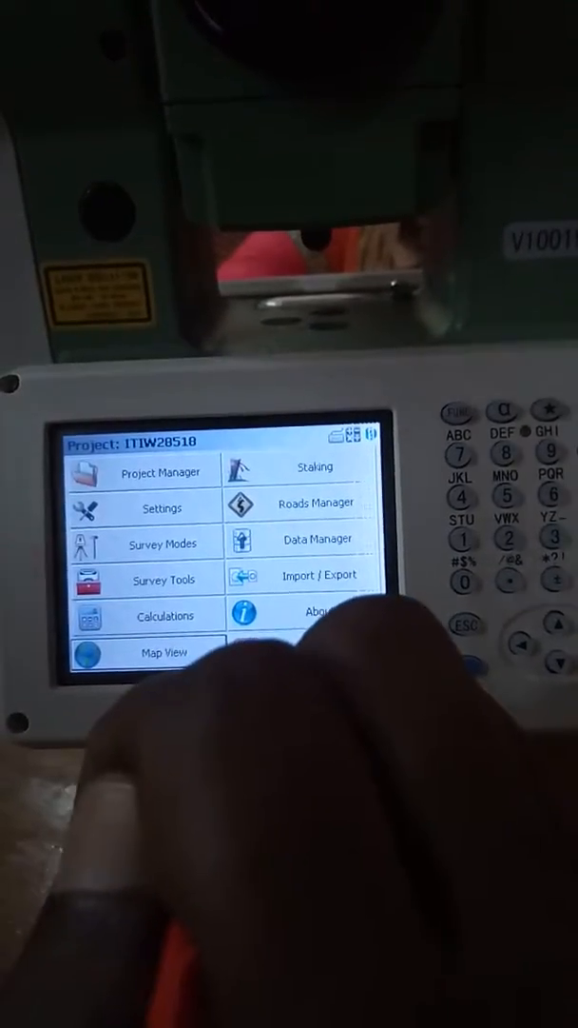